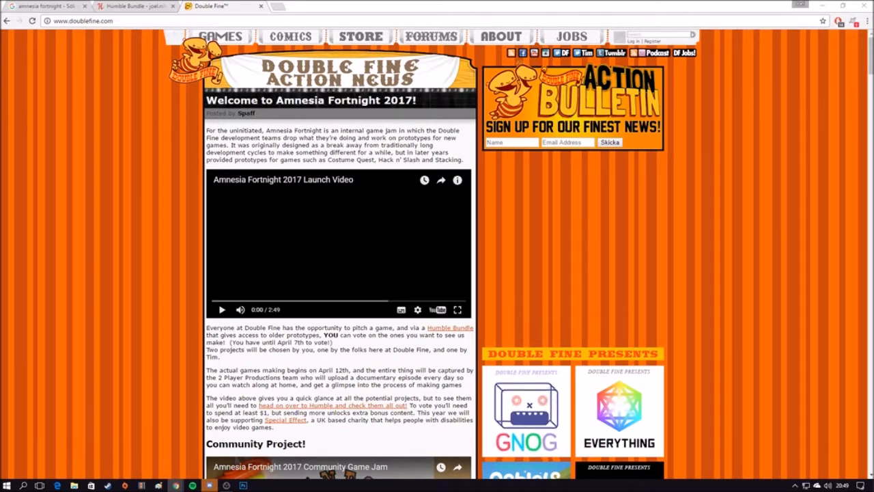
- Review the Very Positive Bundle's pay-what-you-want, beat-the-average and $10+ tiers, then return to top
click(130, 5)
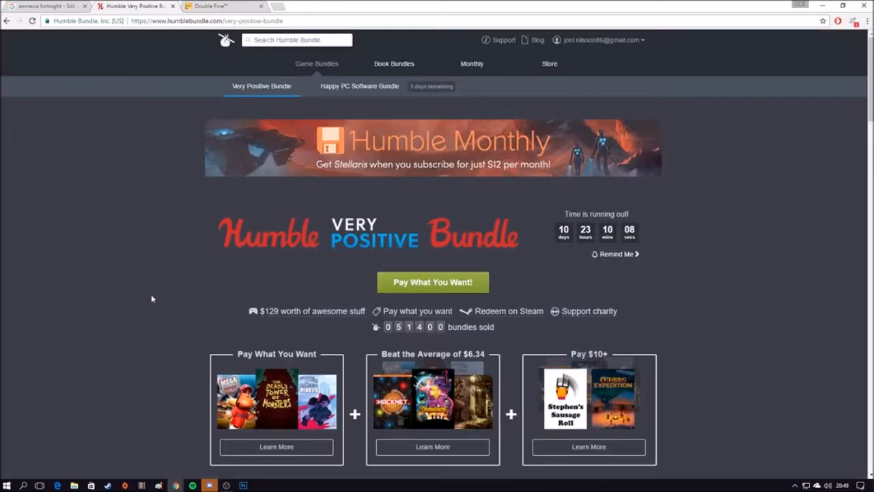
scroll(down, 3)
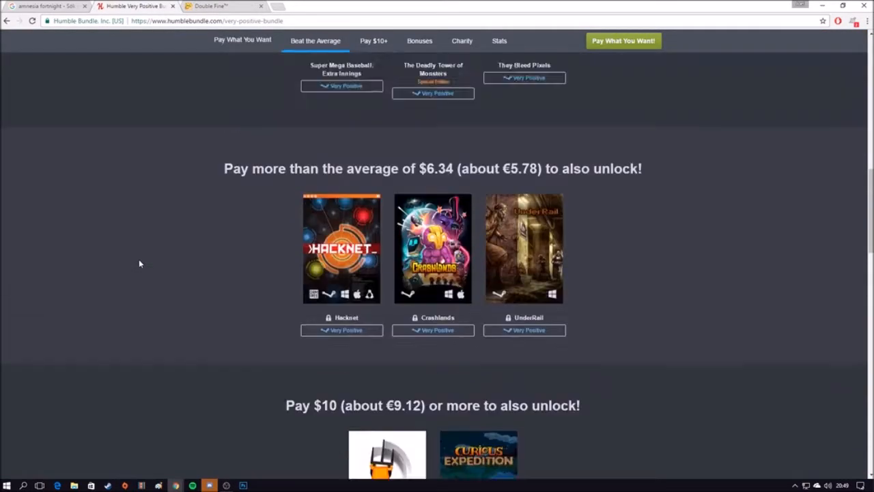
scroll(up, 3)
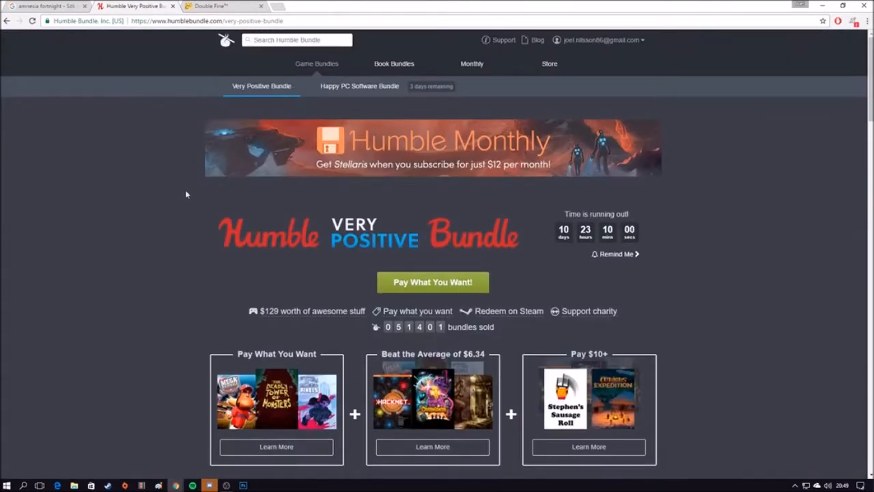
- Return to the Double Fine news post to play the Amnesia Fortnight 2017 Play Nice video
click(212, 6)
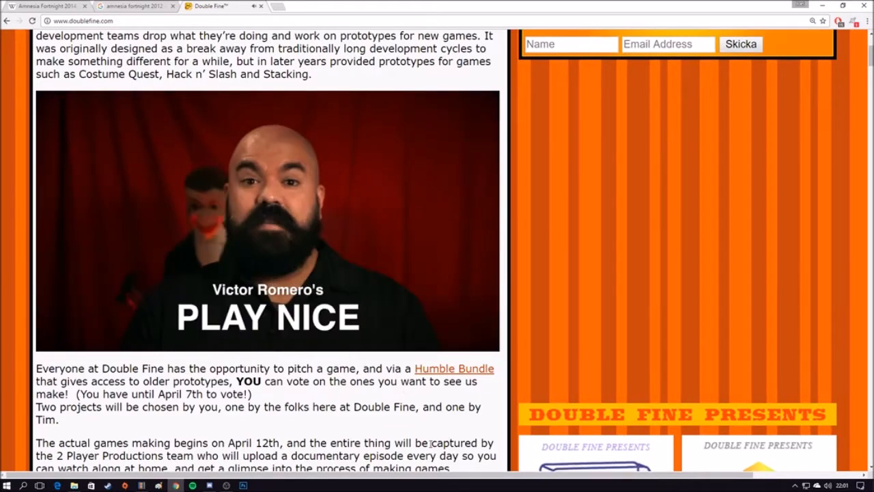
click(268, 220)
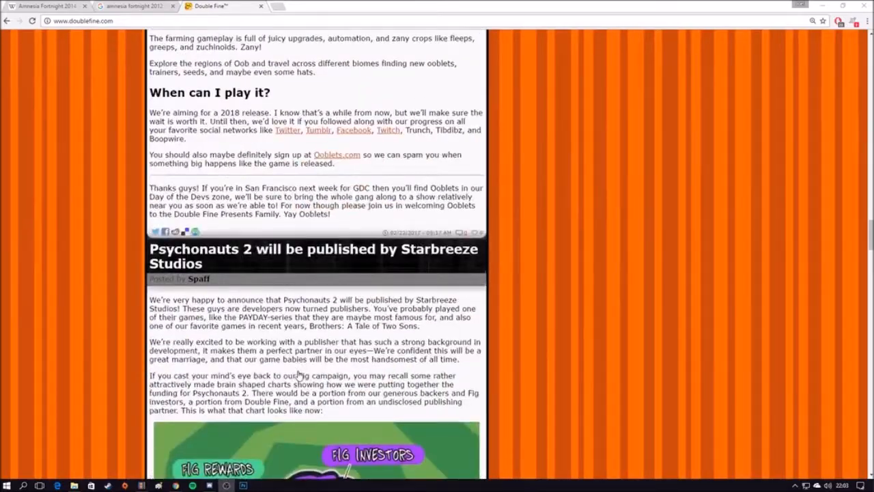
- Scroll to the news footer with the Psychonauts goggles post and page 1 of 69
scroll(down, 3)
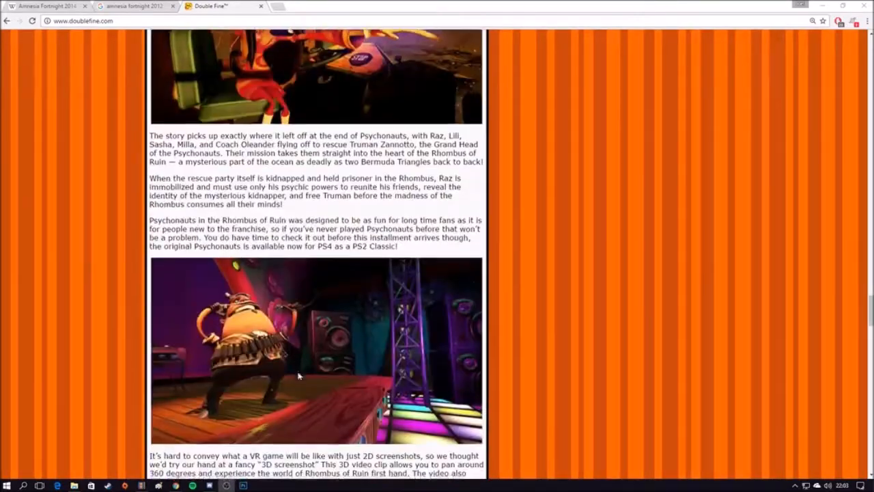
scroll(up, 3)
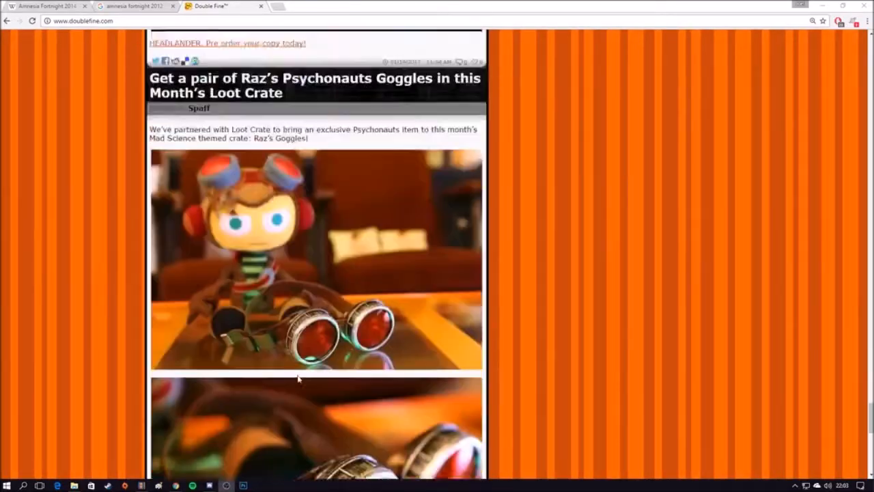
scroll(down, 3)
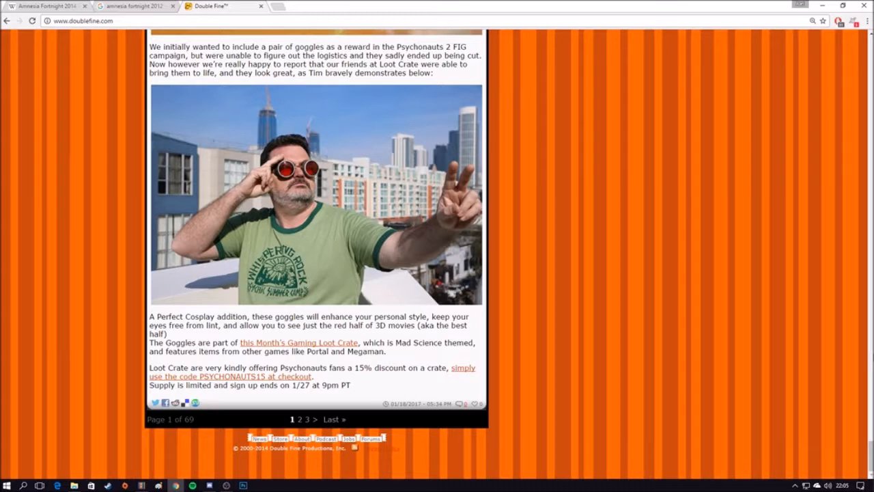
mouse_move(552, 259)
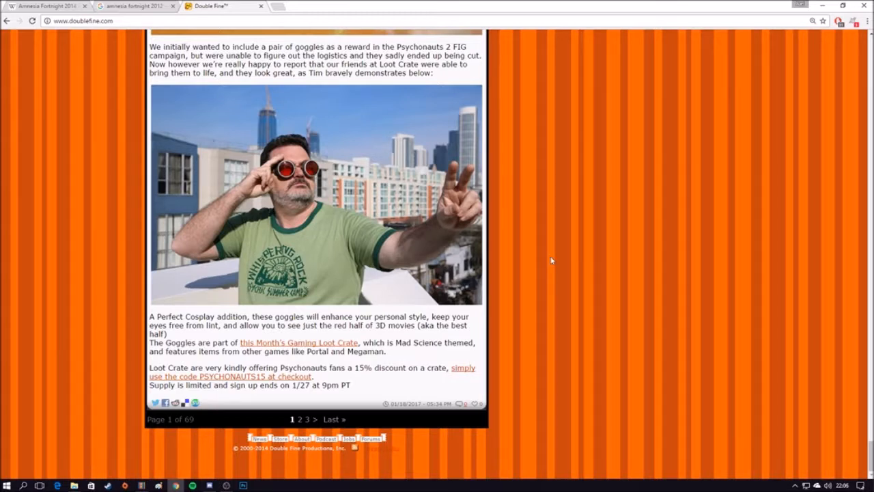